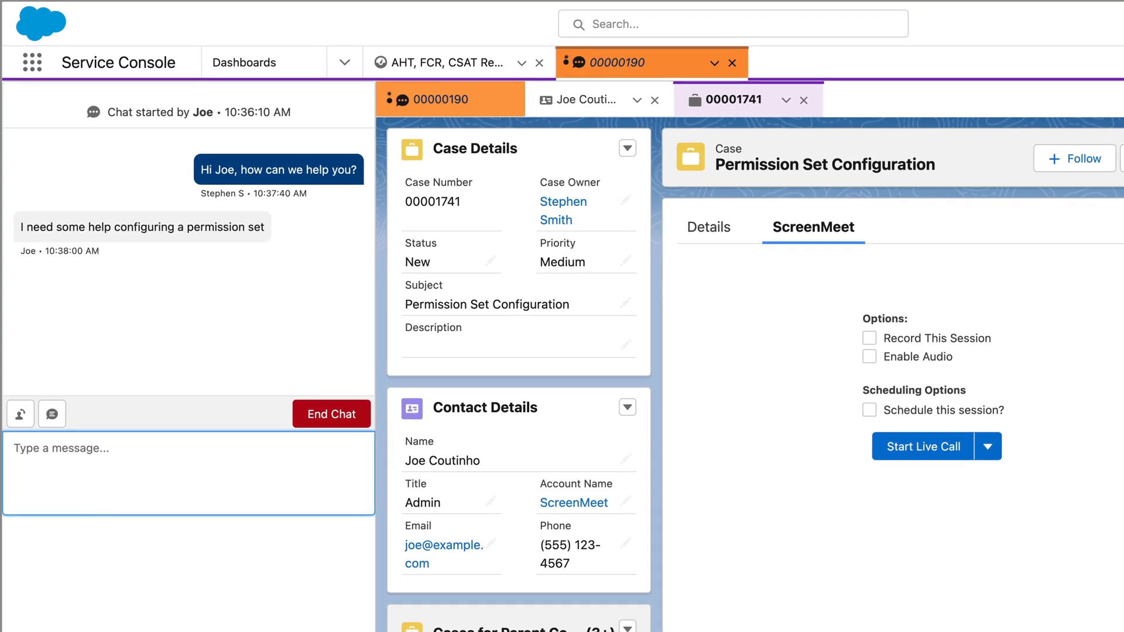
# Send chat replies 'No problem, I can…' and 'Let's have a ScreenMeet session and I will walk you…'.
pyautogui.write('No problem, I can')
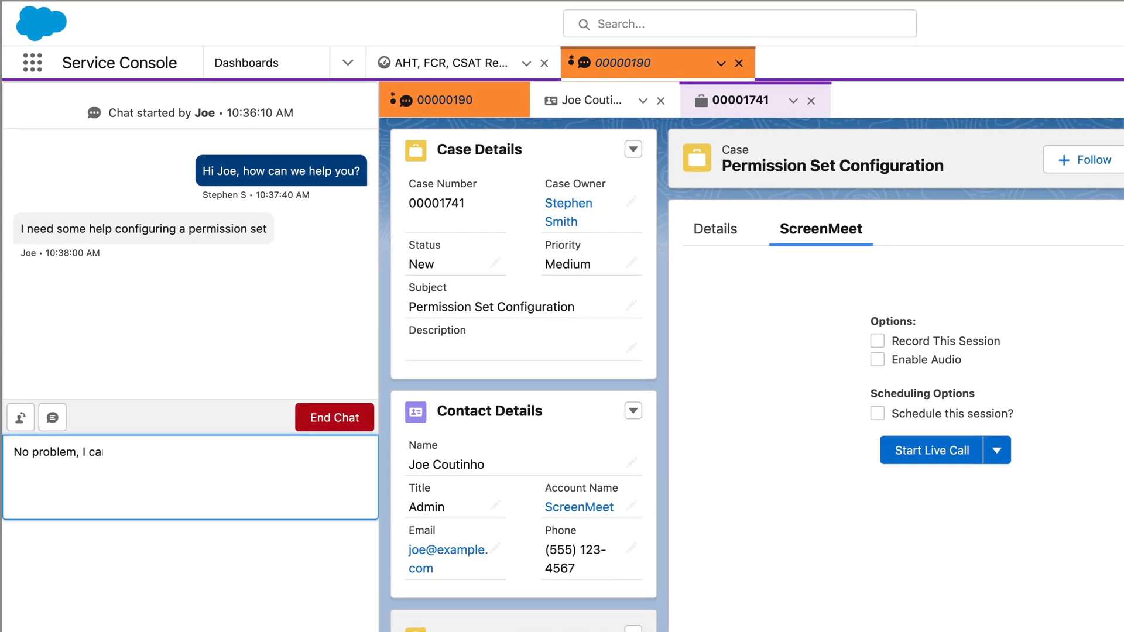
pyautogui.press('Return')
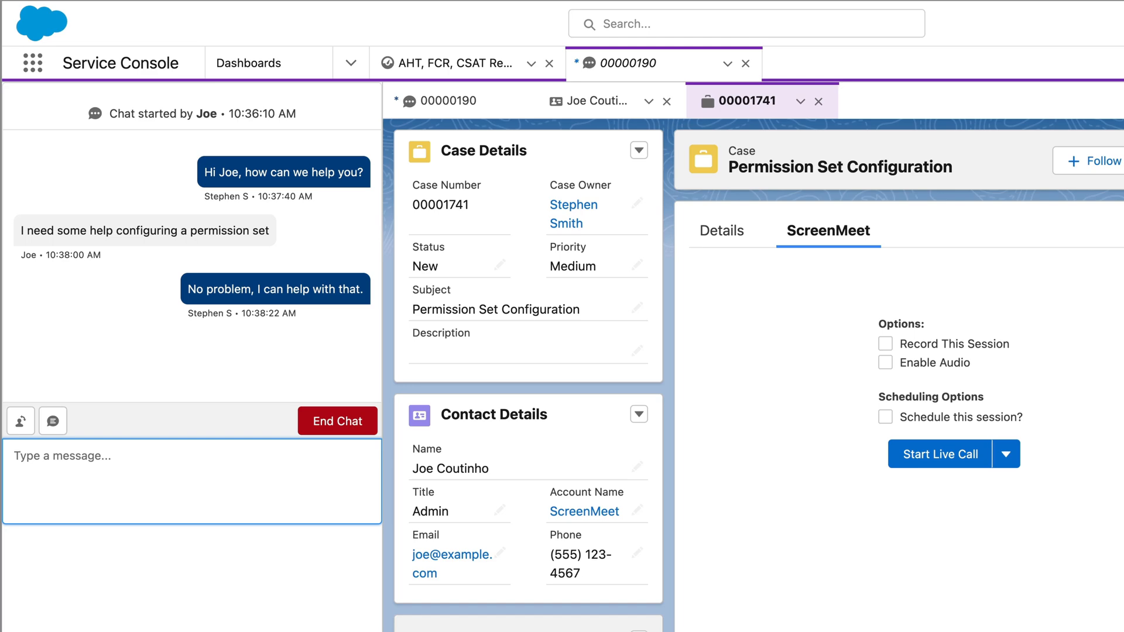
pyautogui.write("Let's have a ScreenMeet session and I will walk yc")
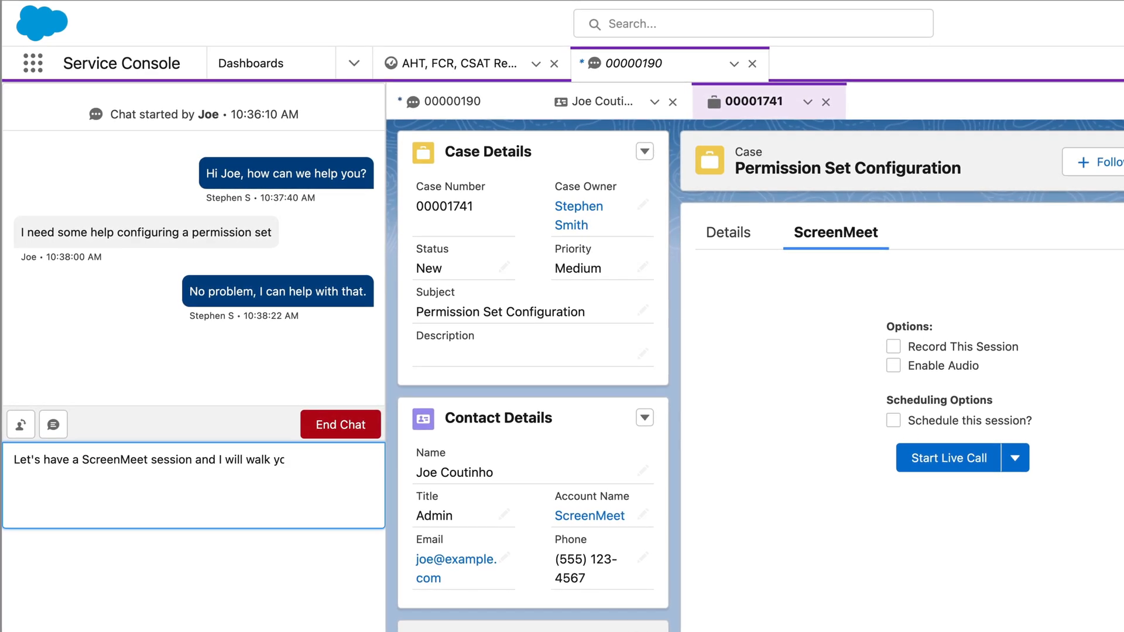
pyautogui.press('Return')
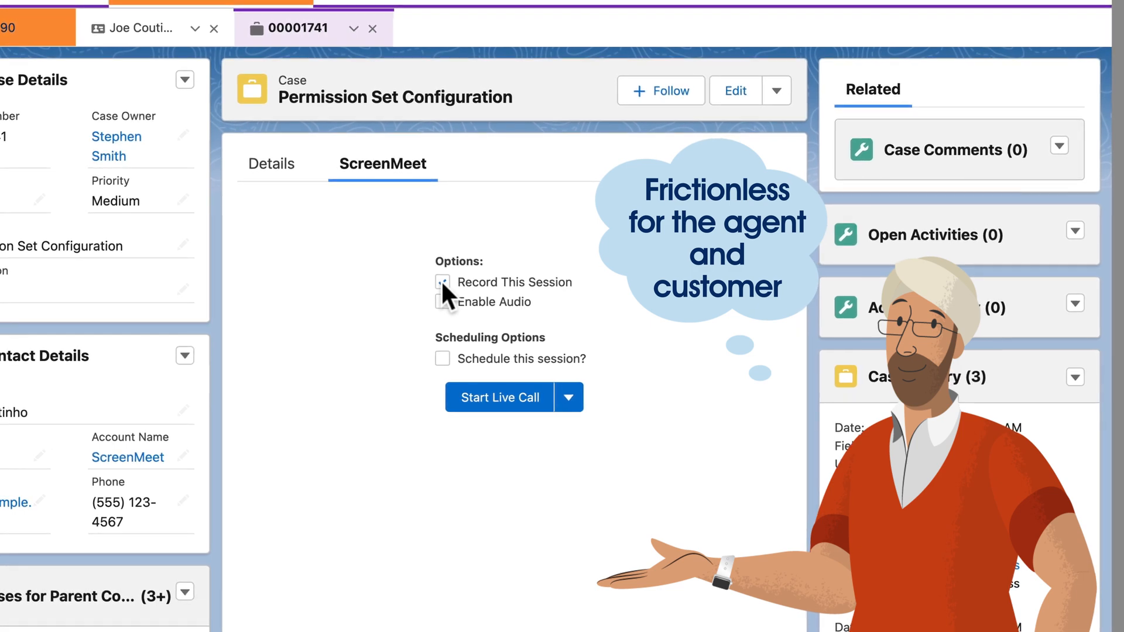
# Tick Record This Session, start the live call, and join the session.
pyautogui.click(443, 281)
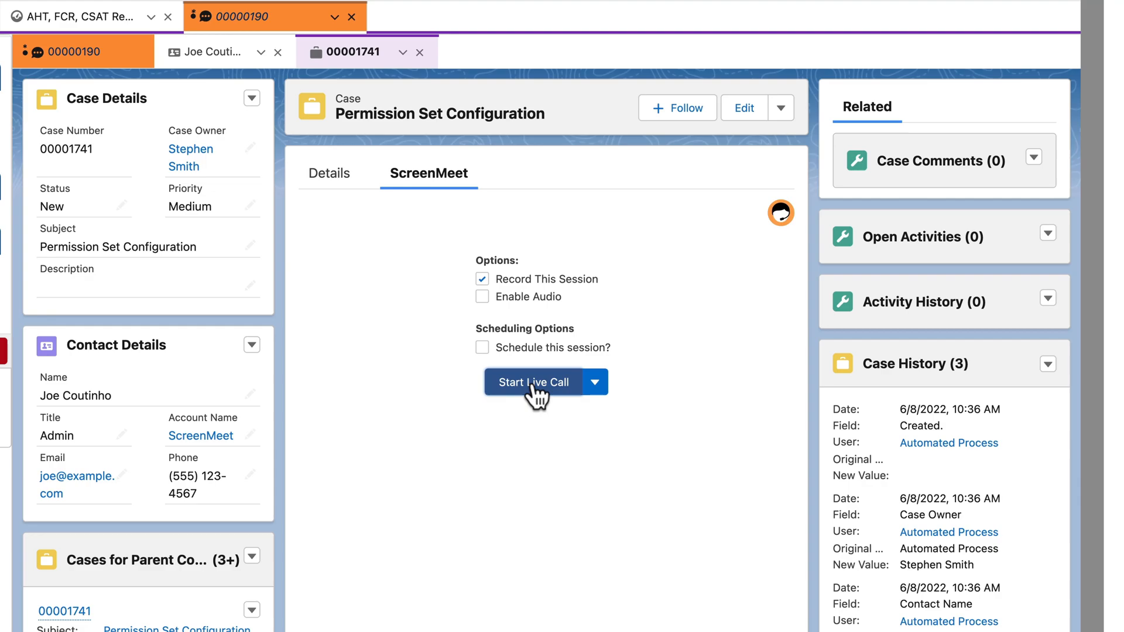
pyautogui.click(532, 381)
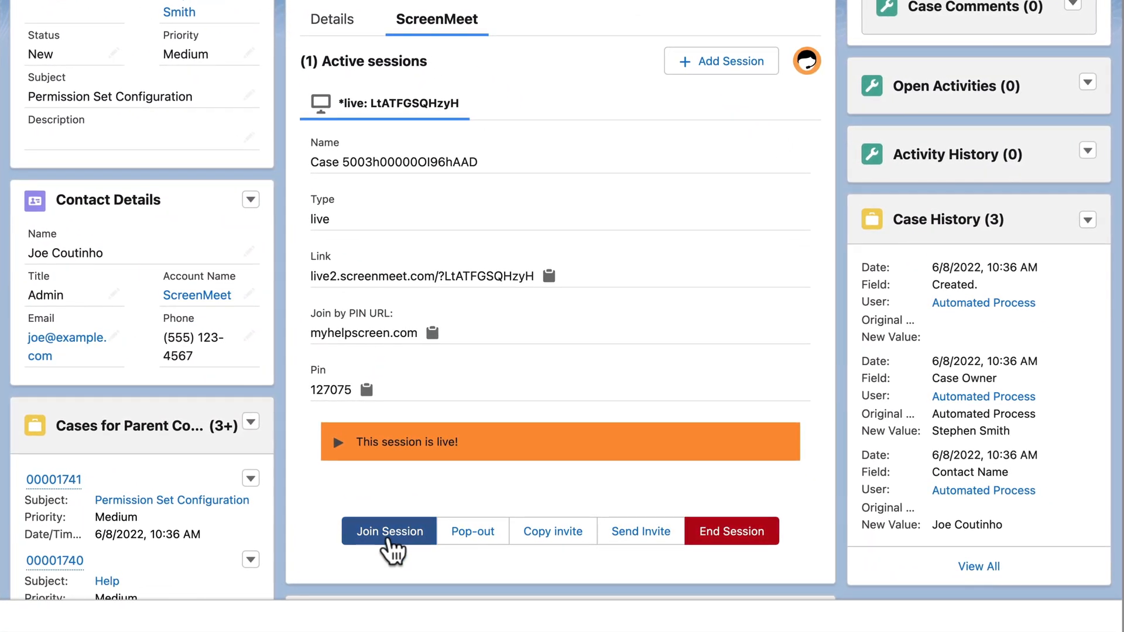
pyautogui.click(389, 531)
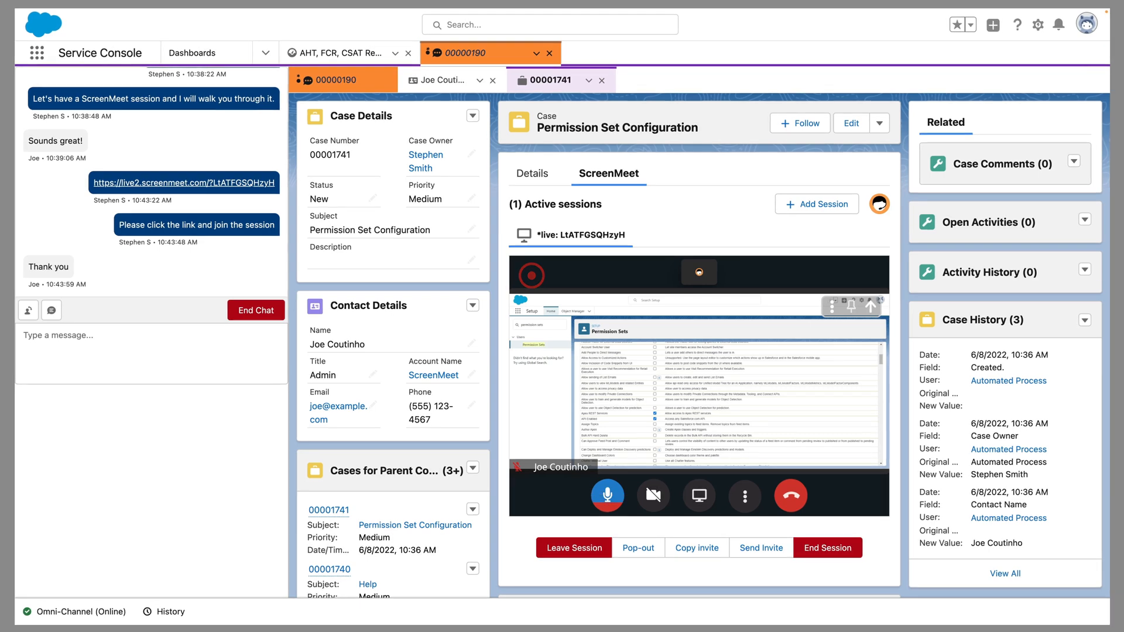
pyautogui.moveTo(640, 551)
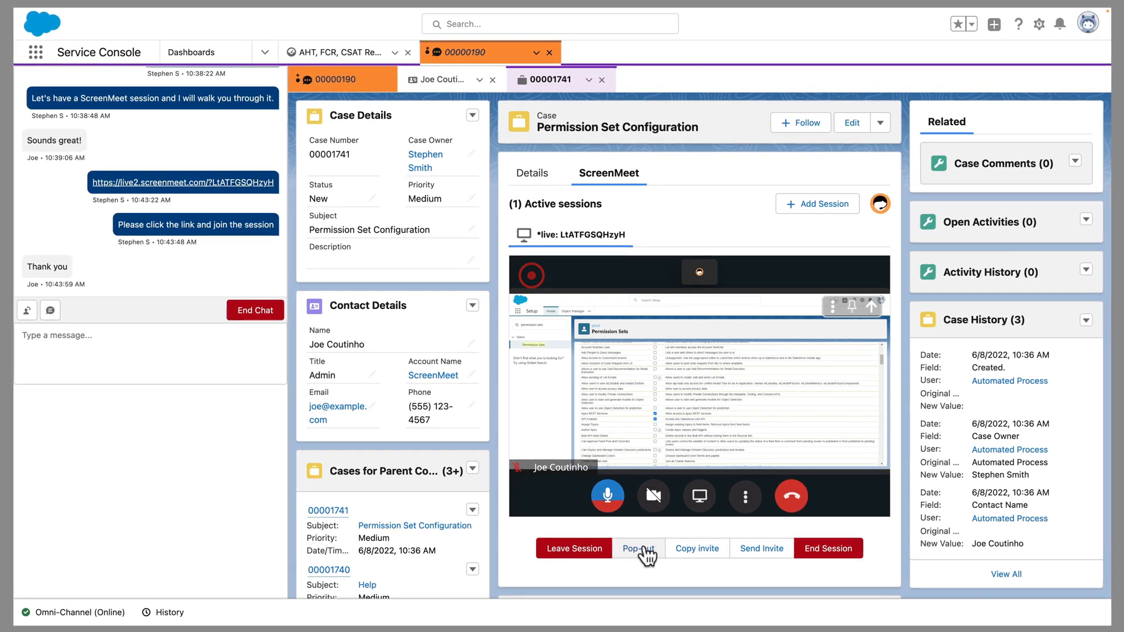
# Pop the live session out into its own window and unmute the agent's microphone.
pyautogui.click(638, 549)
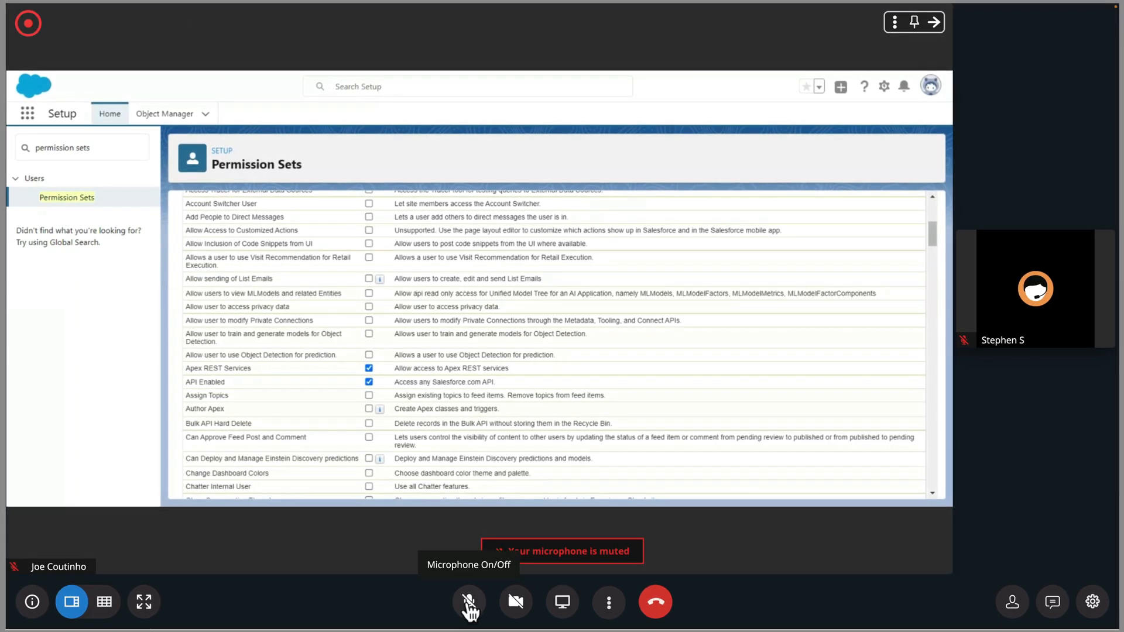
pyautogui.click(469, 603)
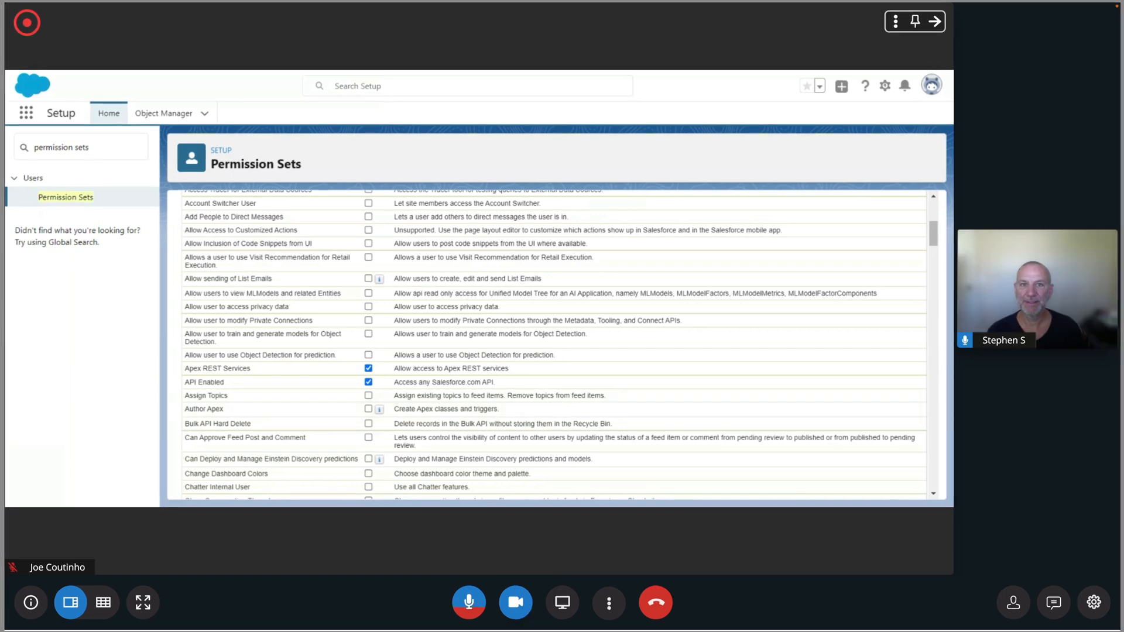
pyautogui.moveTo(134, 547)
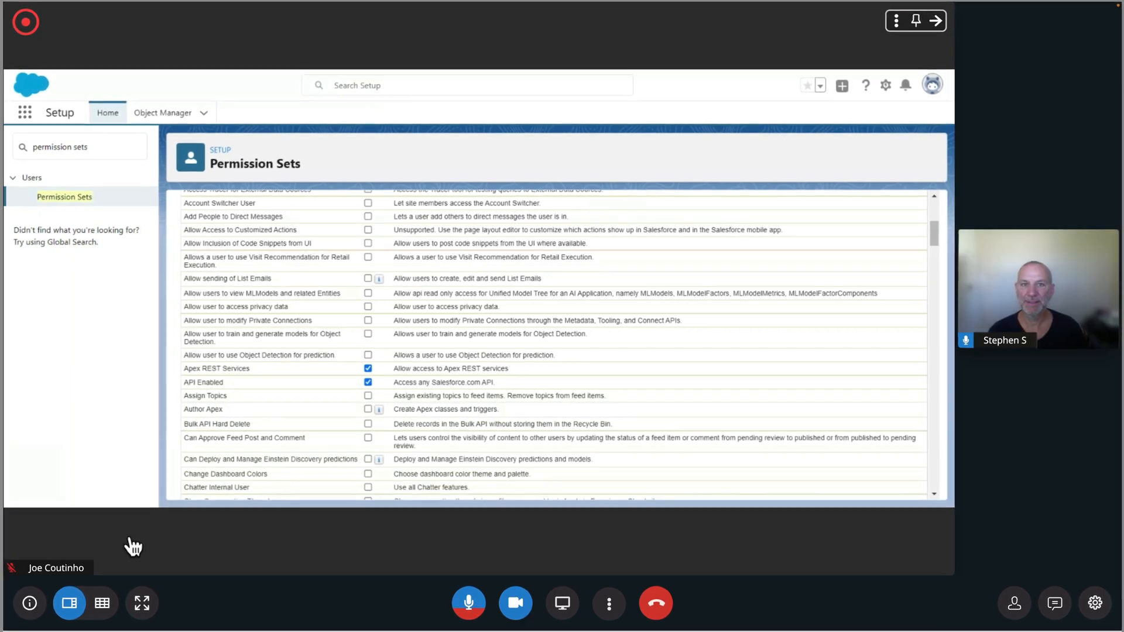
pyautogui.click(29, 603)
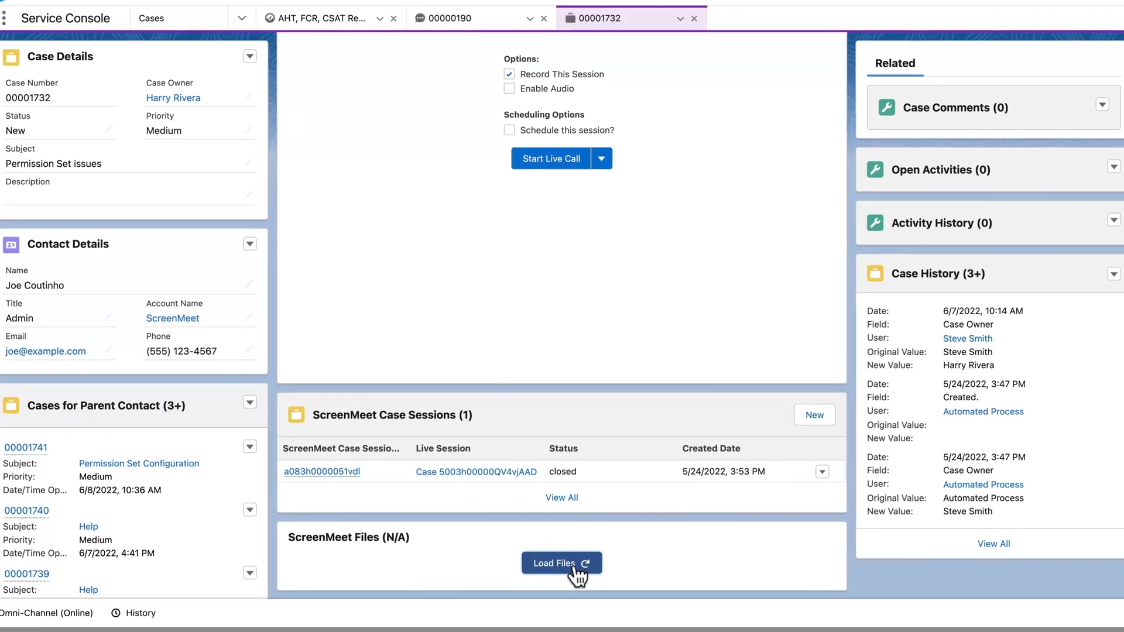
# Load ScreenMeet Files to list the 18.5 MiB recording and show its Download/View actions.
pyautogui.click(562, 563)
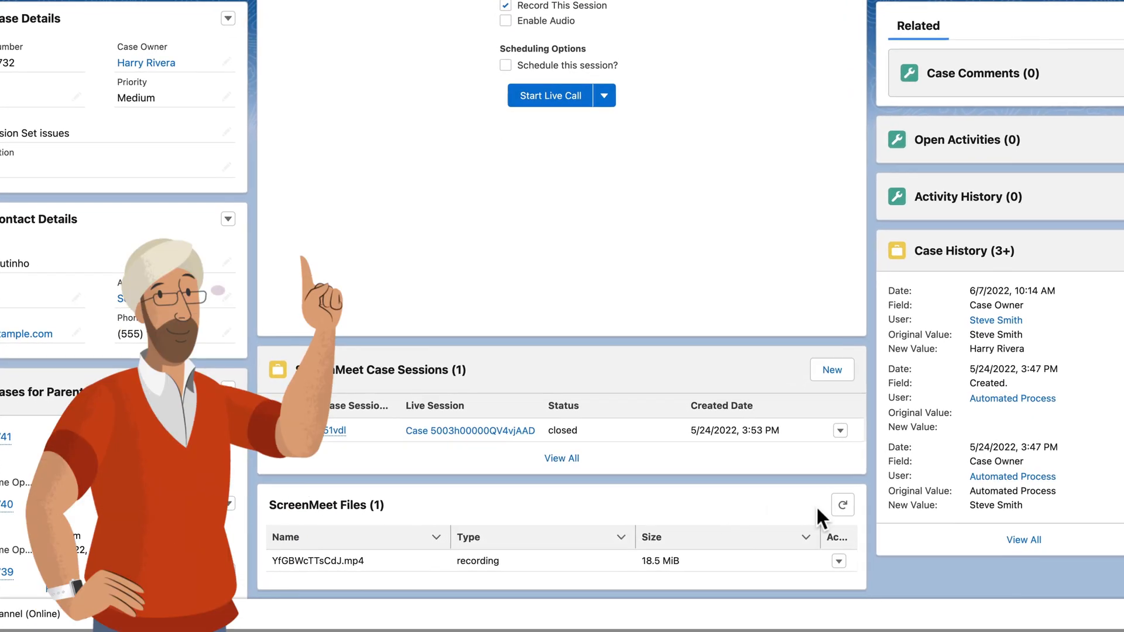
pyautogui.click(837, 562)
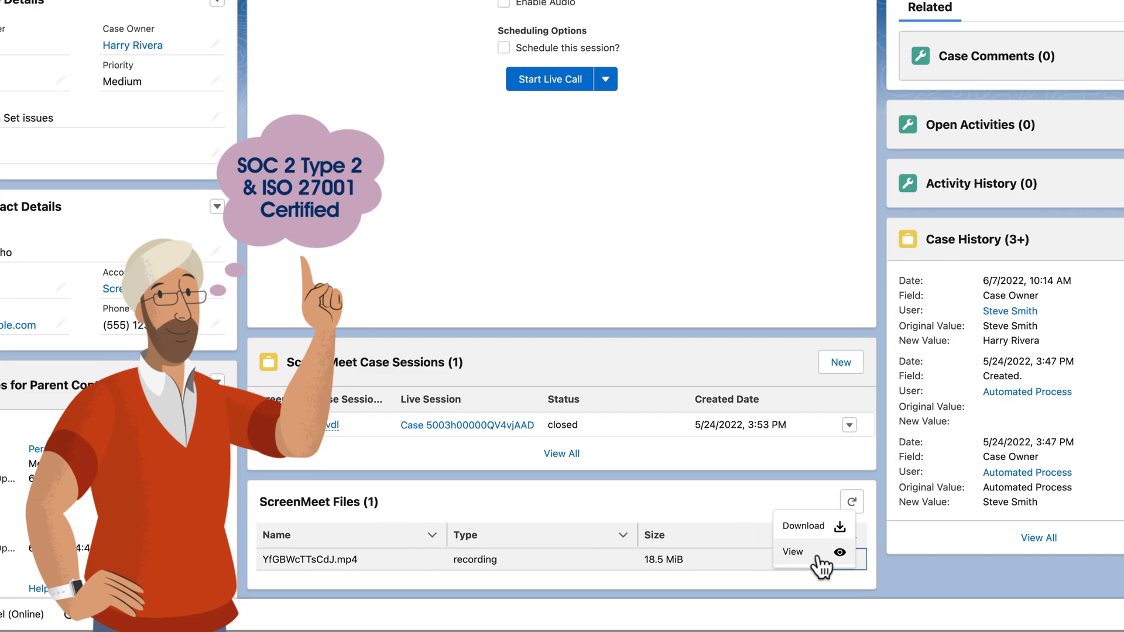
pyautogui.scroll(-3)
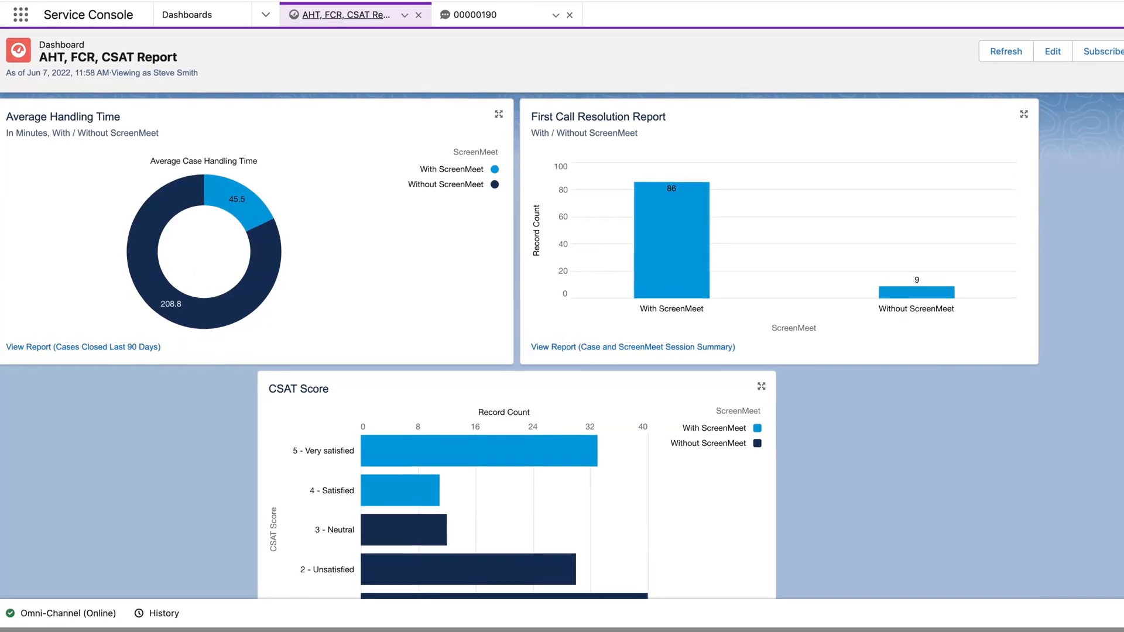
pyautogui.moveTo(247, 204)
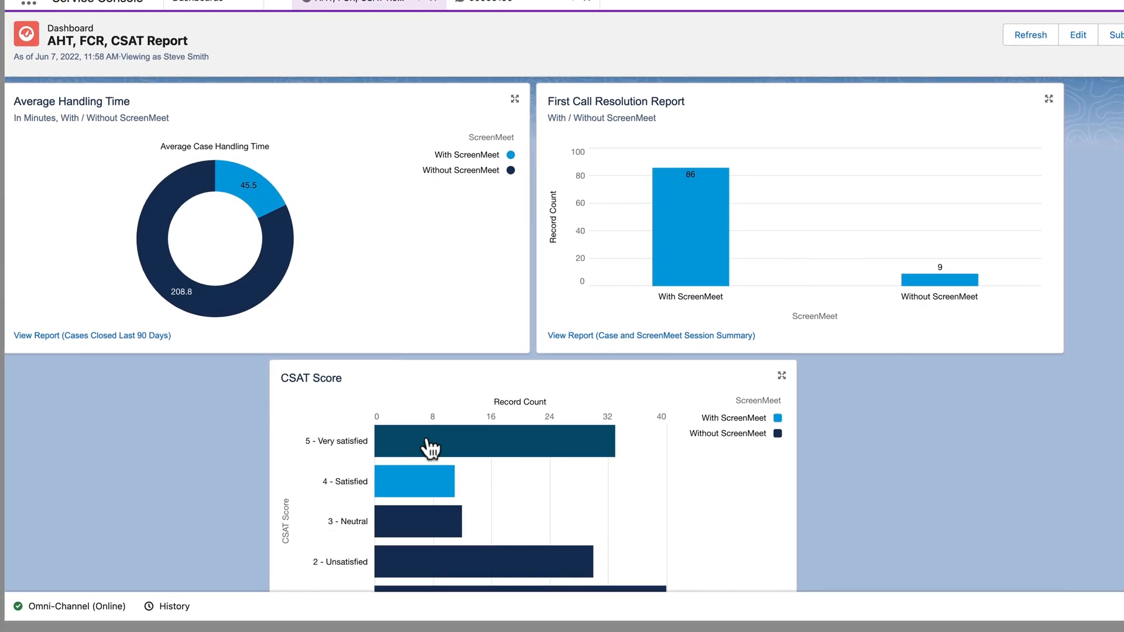
pyautogui.moveTo(430, 441)
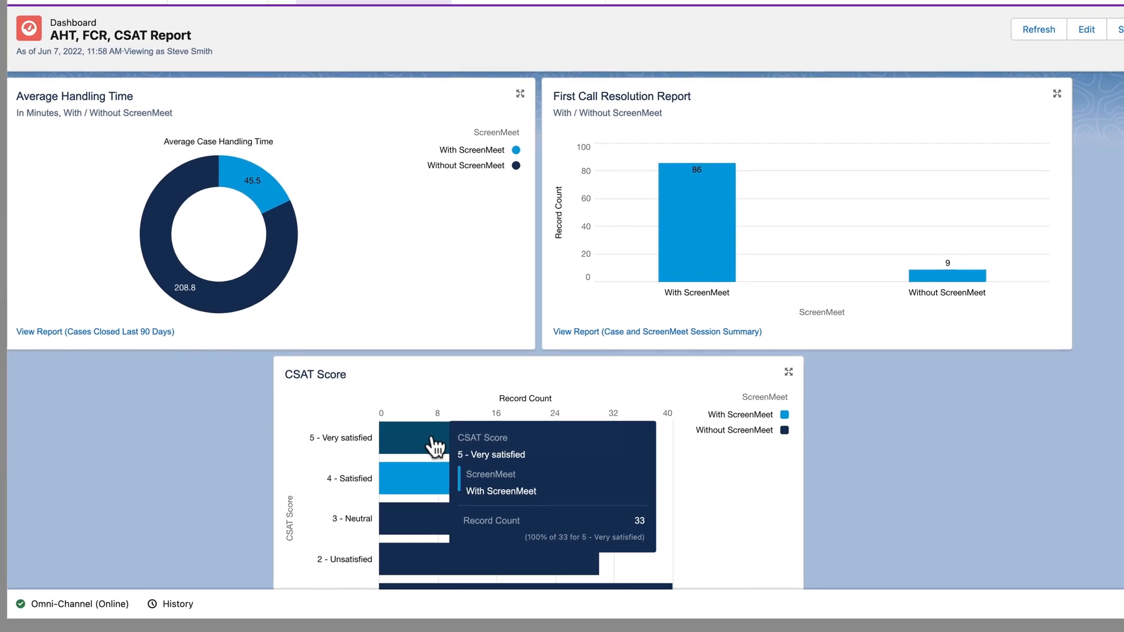